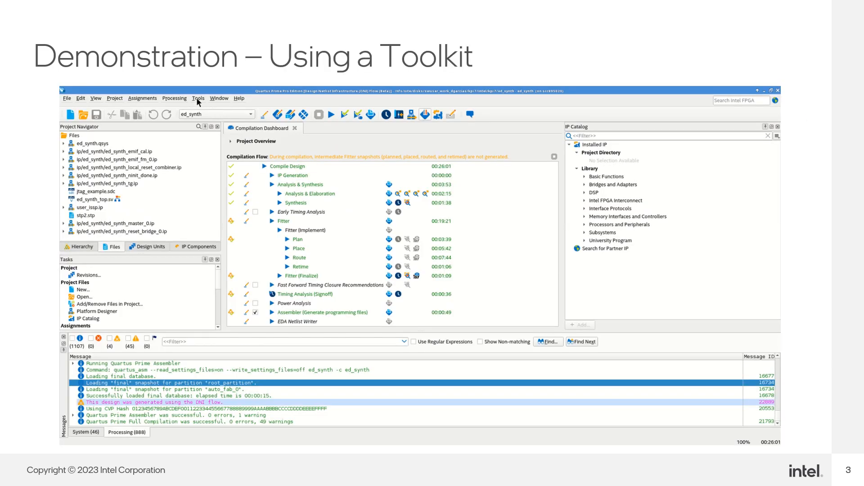
# Step: Launch System Console from Tools > System Debugging Tools
pyautogui.click(198, 98)
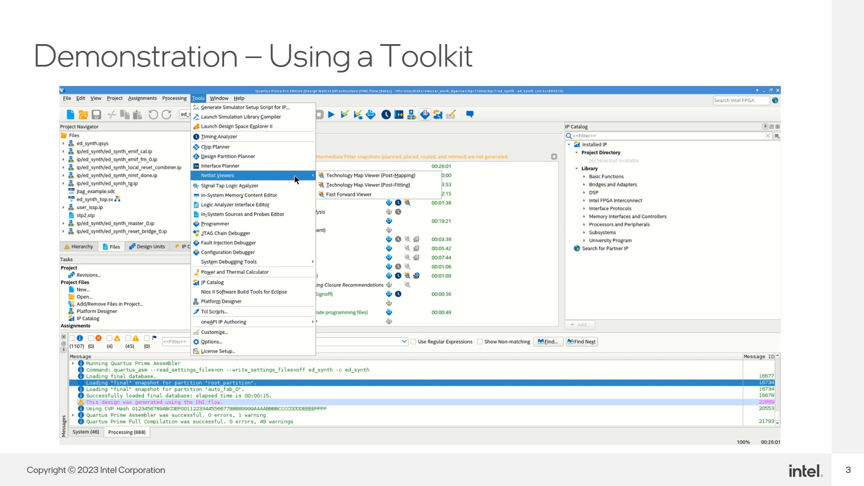
pyautogui.moveTo(229, 262)
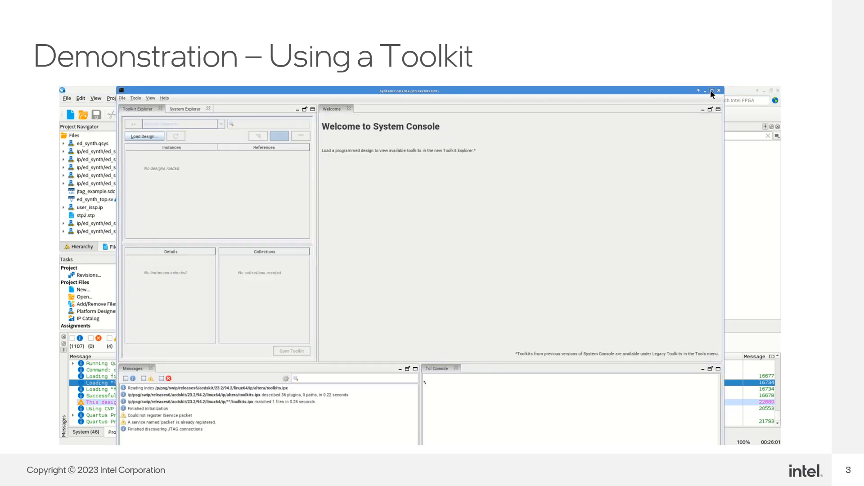
# Step: Maximize System Console, load ed_synth.sof, and select ed_synth_inst's EMIF Calibration Debug Toolkit
pyautogui.click(713, 90)
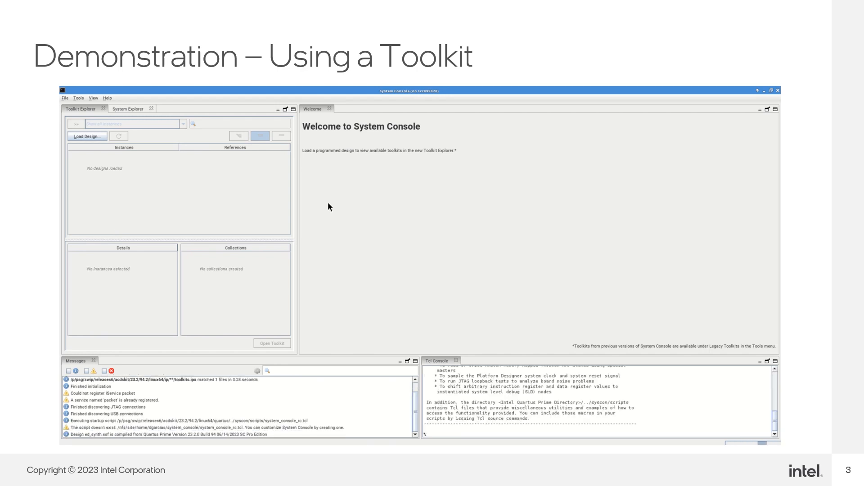
pyautogui.click(86, 136)
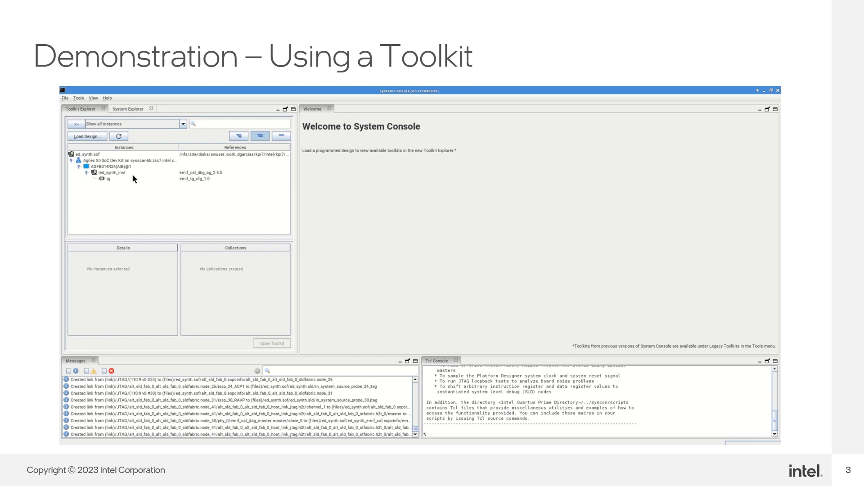
pyautogui.click(109, 173)
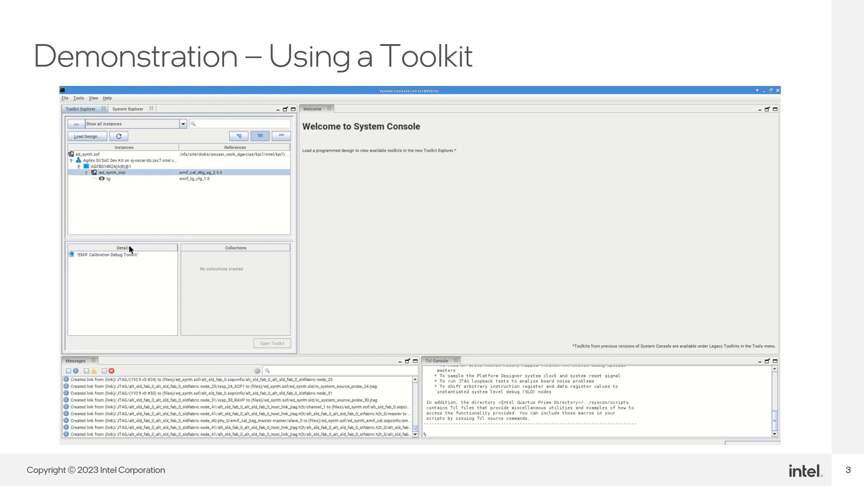
pyautogui.click(106, 254)
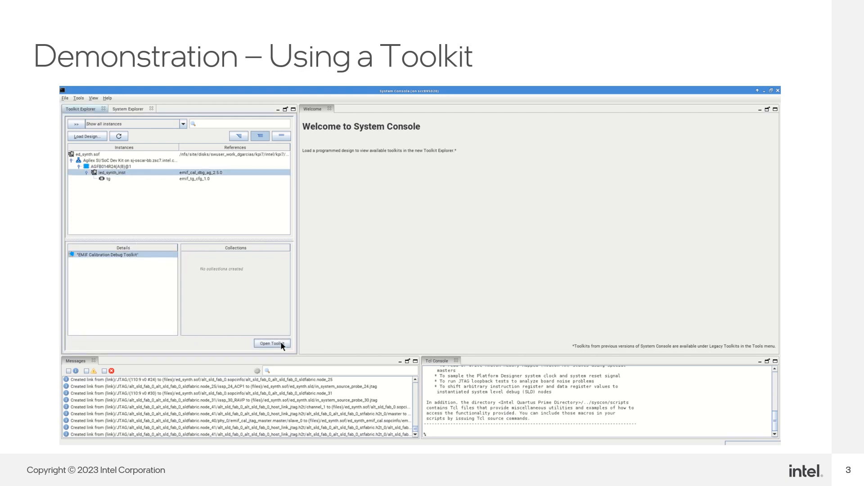
# Step: Open the EMIF Calibration Debug Toolkit, activate the DDR4 interface, and show the Calibration tab
pyautogui.click(272, 343)
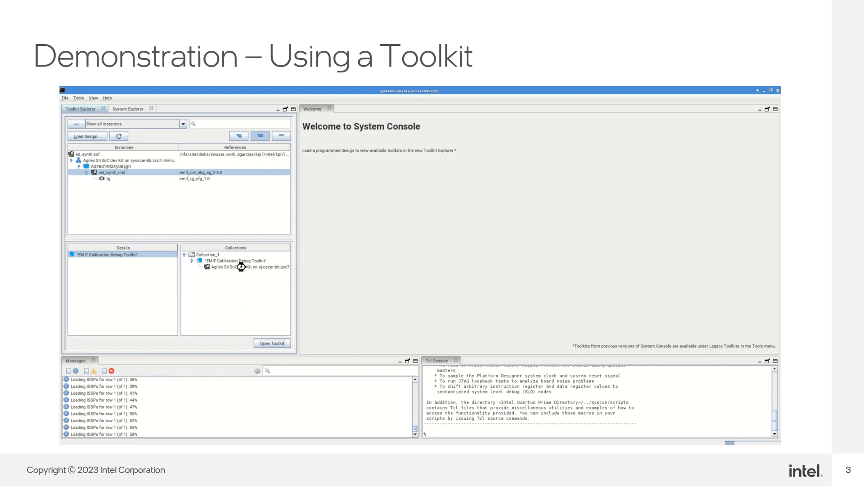
pyautogui.click(272, 343)
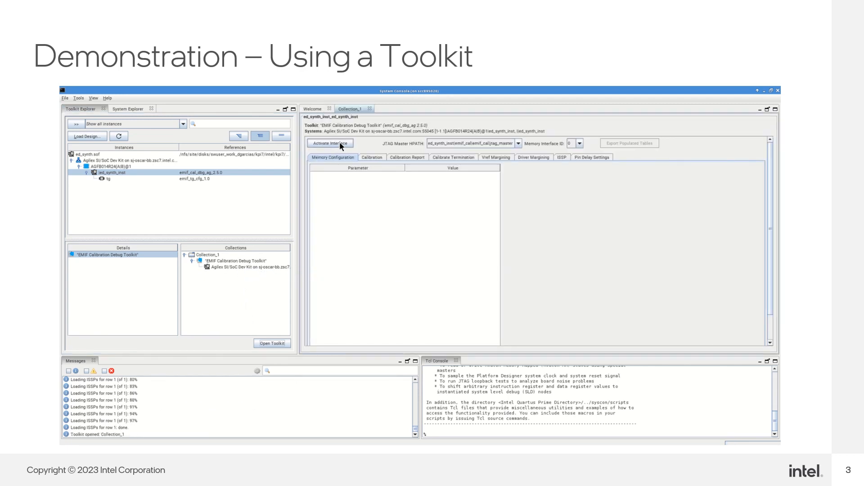
pyautogui.click(330, 143)
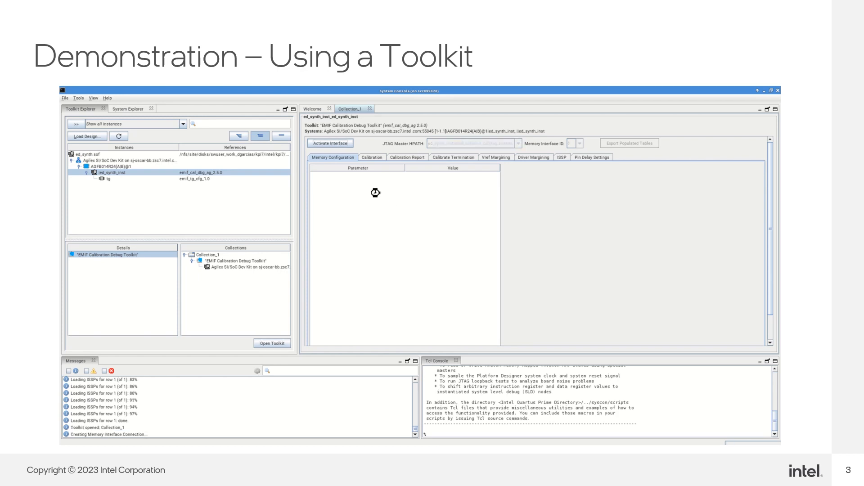
pyautogui.click(330, 144)
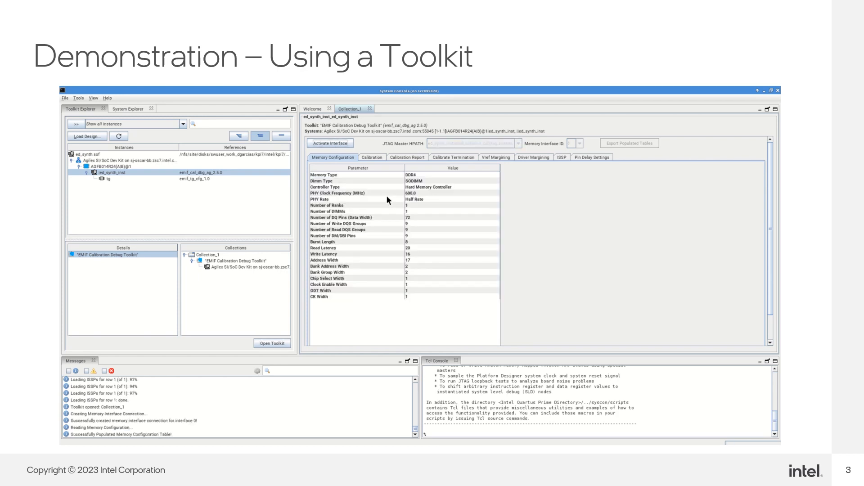
pyautogui.click(330, 143)
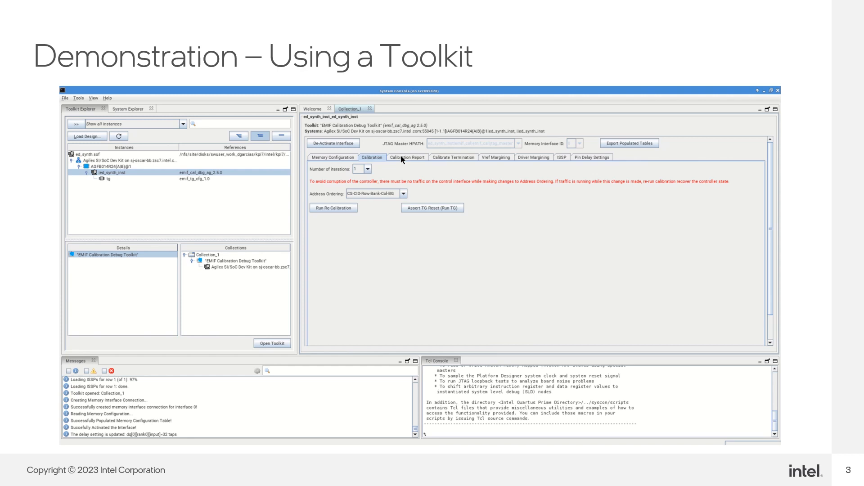
# Step: Open the Calibration Report, expand the calibration status, and review the SUCCESS results
pyautogui.click(407, 158)
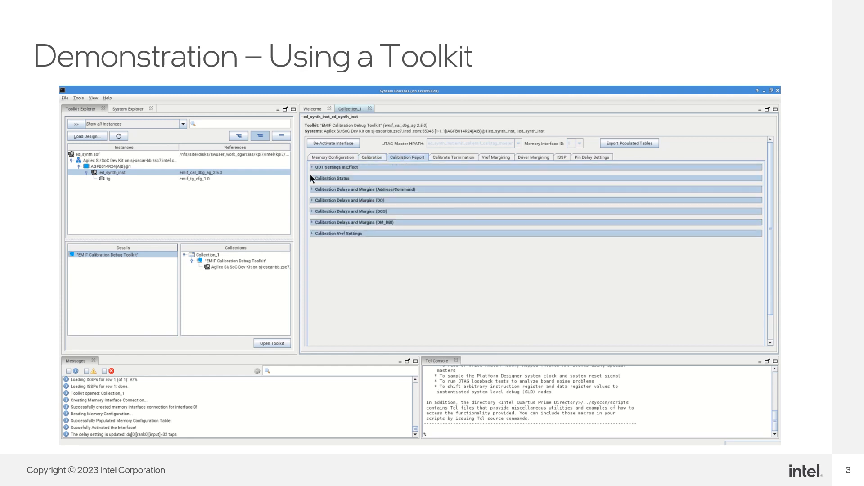
pyautogui.click(309, 178)
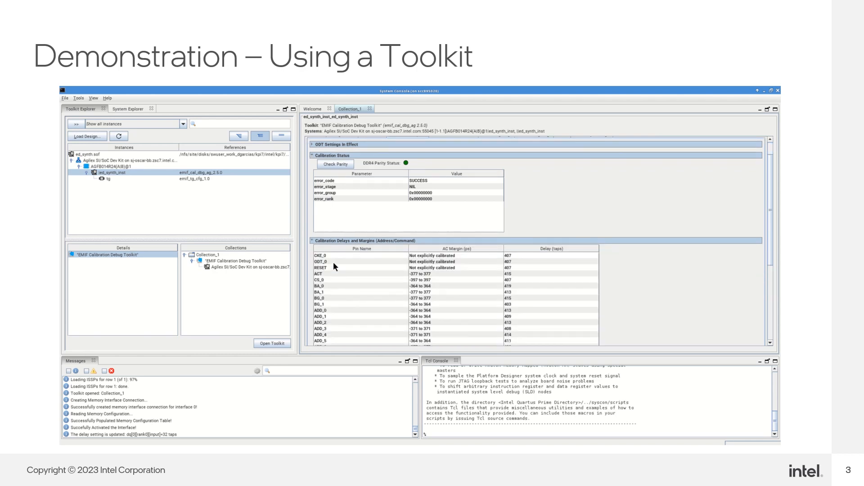
pyautogui.moveTo(773, 239)
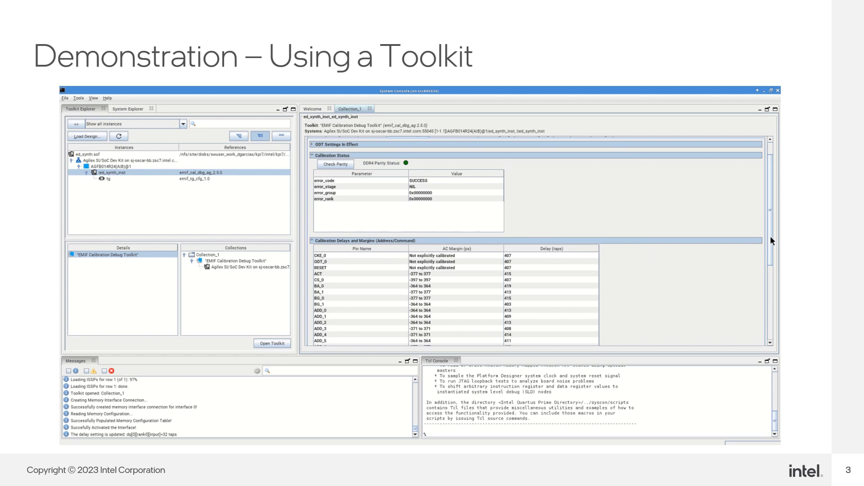
pyautogui.scroll(-3)
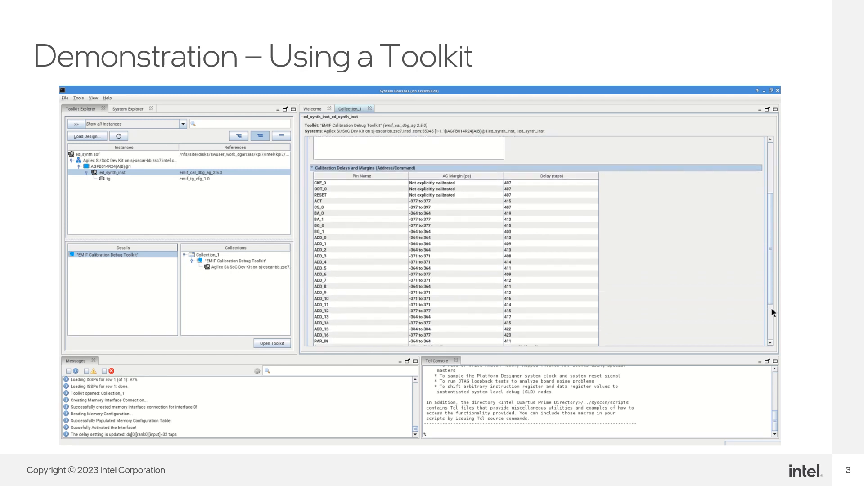
pyautogui.scroll(-3)
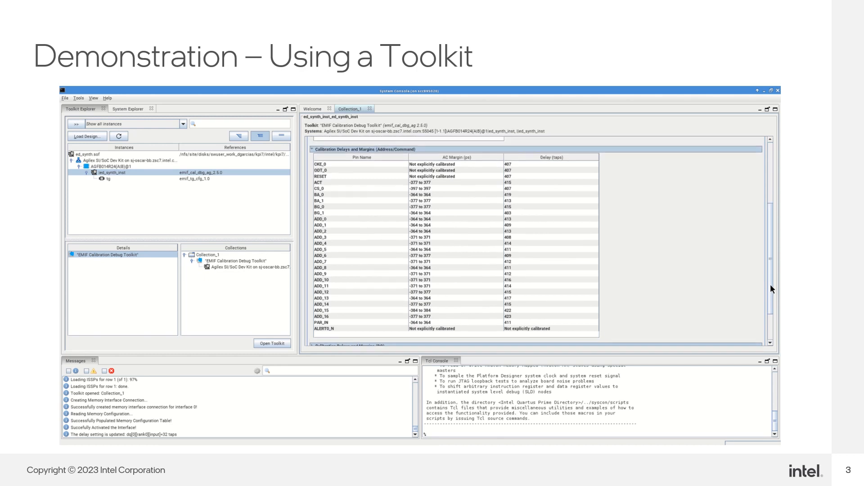
pyautogui.moveTo(658, 266)
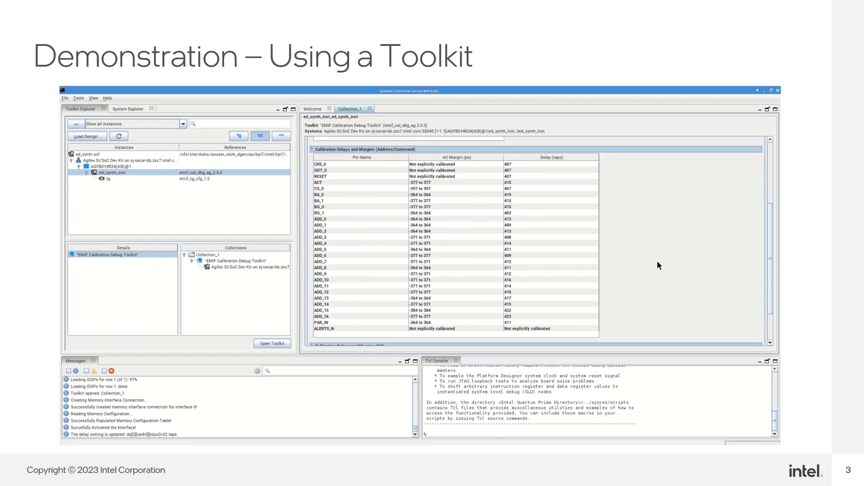
# Step: Expand the DQ and DQS calibration delays and margins tables and scroll through them
pyautogui.scroll(-3)
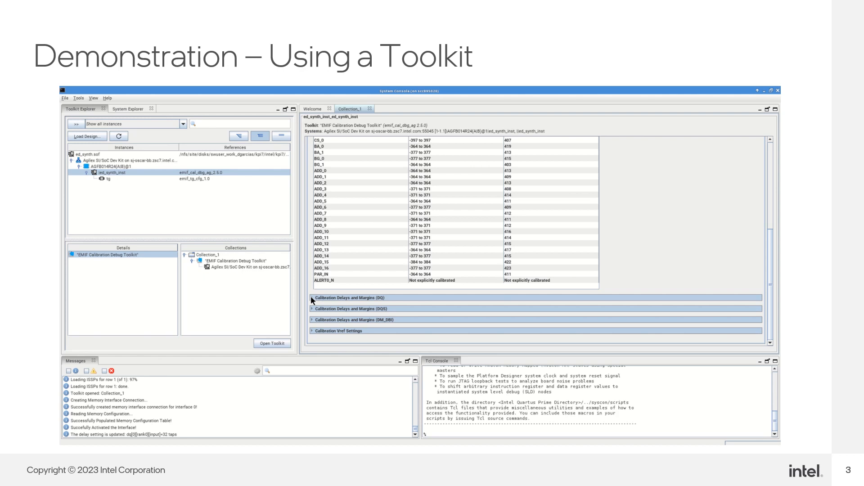
pyautogui.click(313, 297)
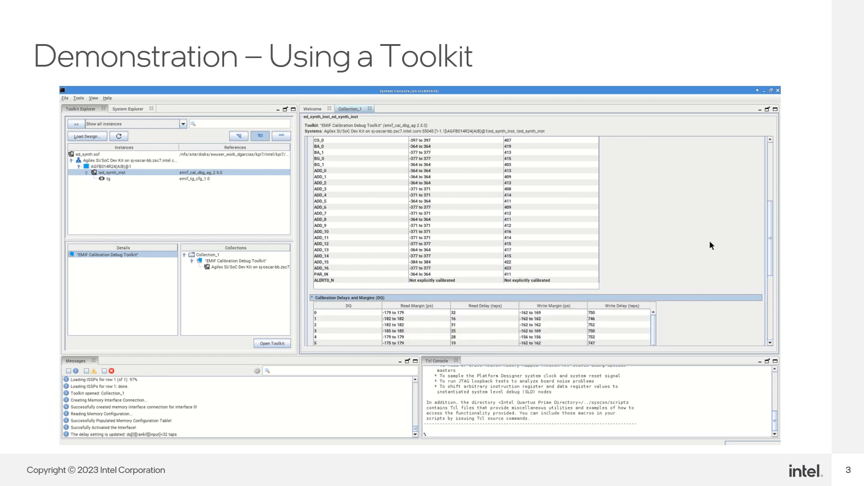
pyautogui.scroll(-3)
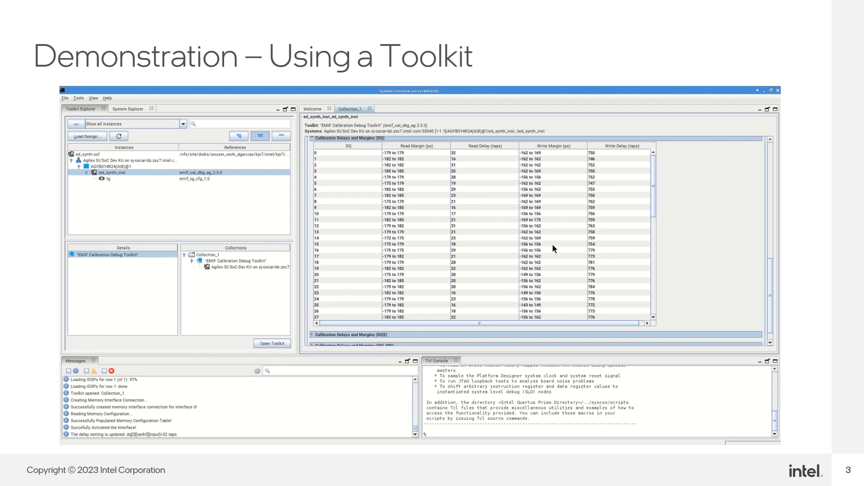
pyautogui.scroll(-3)
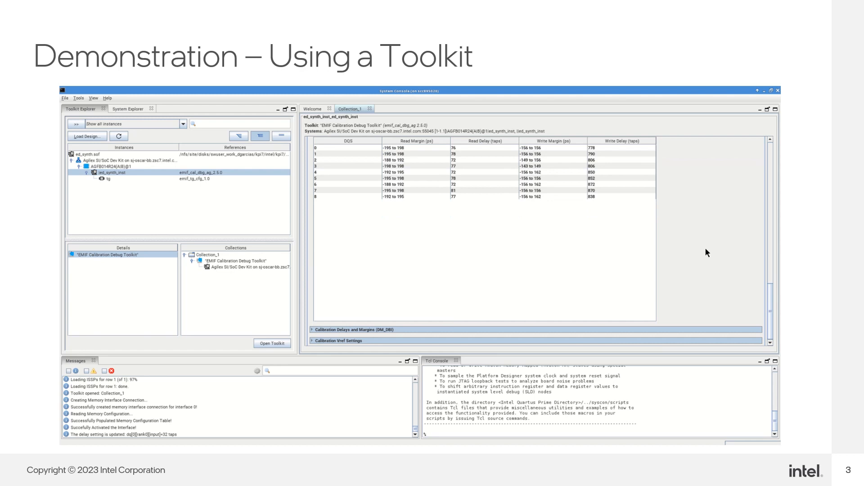
# Step: Expand the DM_DBI delays/margins and Vref settings tables, then return to the report top
pyautogui.click(311, 330)
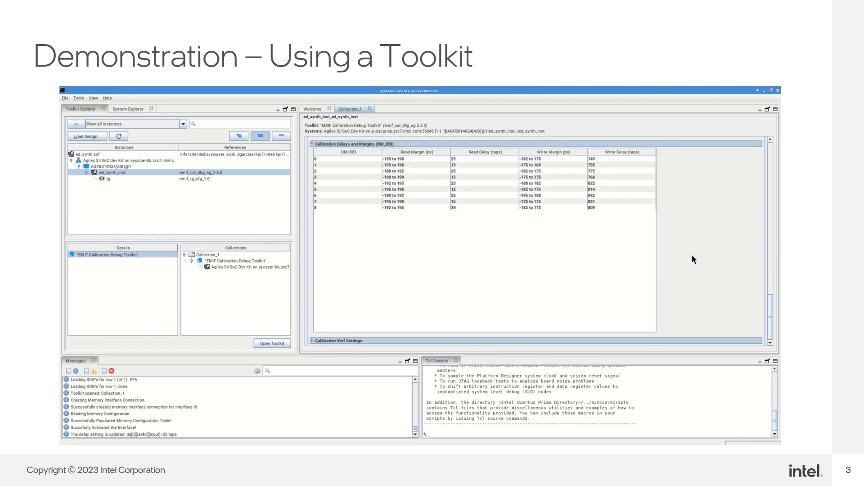
pyautogui.click(311, 340)
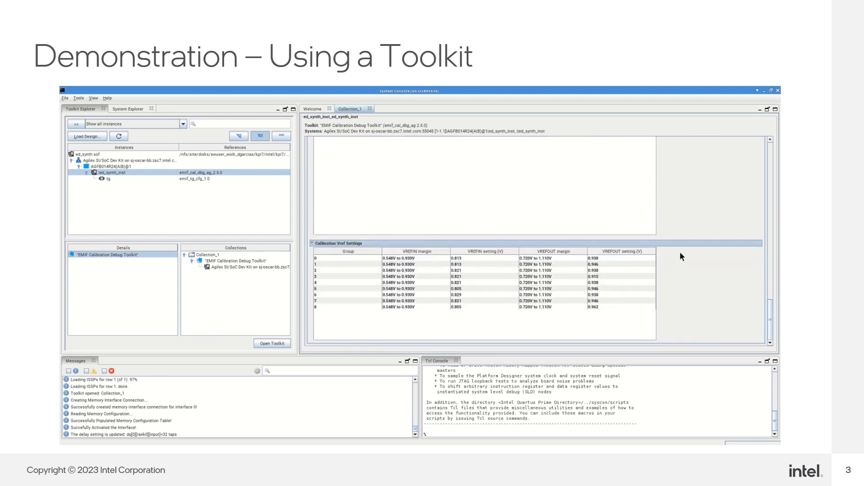
pyautogui.scroll(-3)
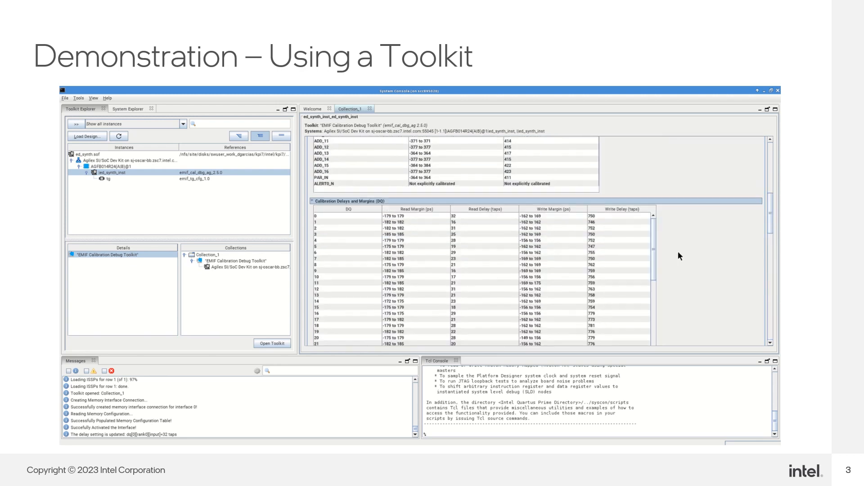
pyautogui.click(408, 157)
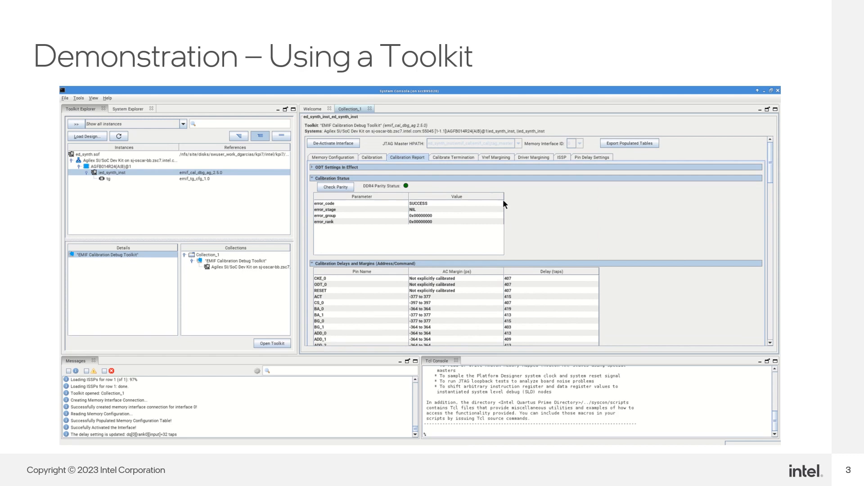
pyautogui.moveTo(612, 115)
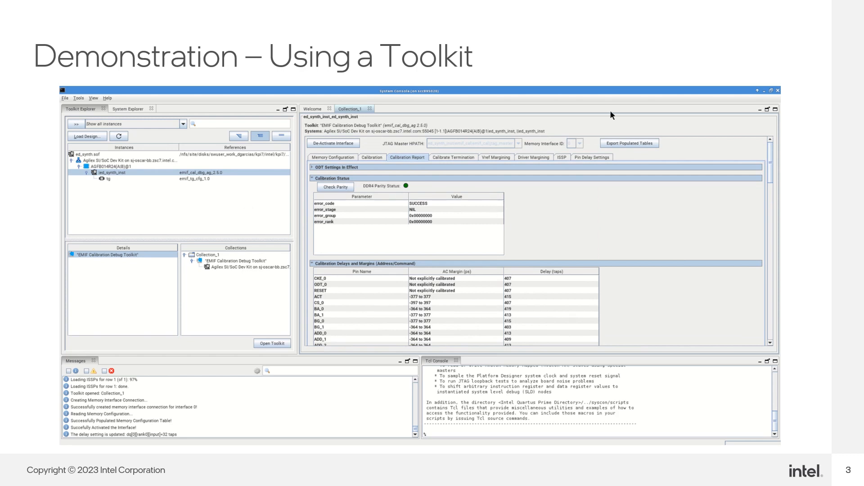
pyautogui.moveTo(584, 140)
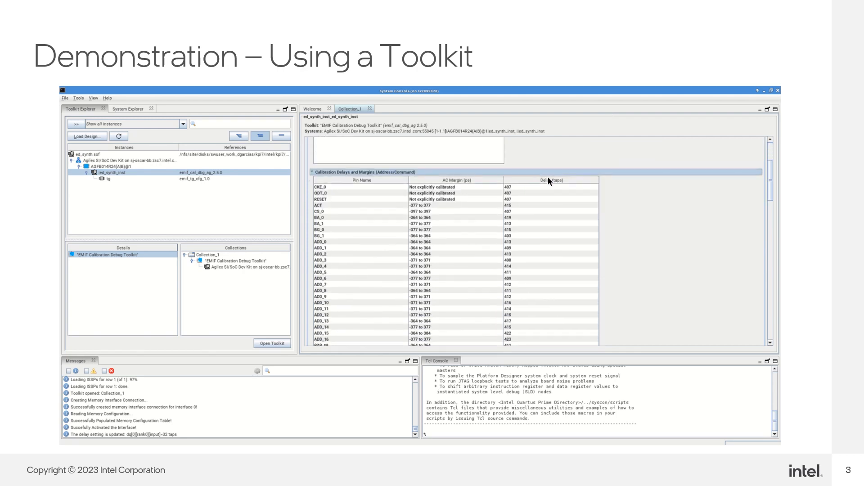
pyautogui.scroll(-3)
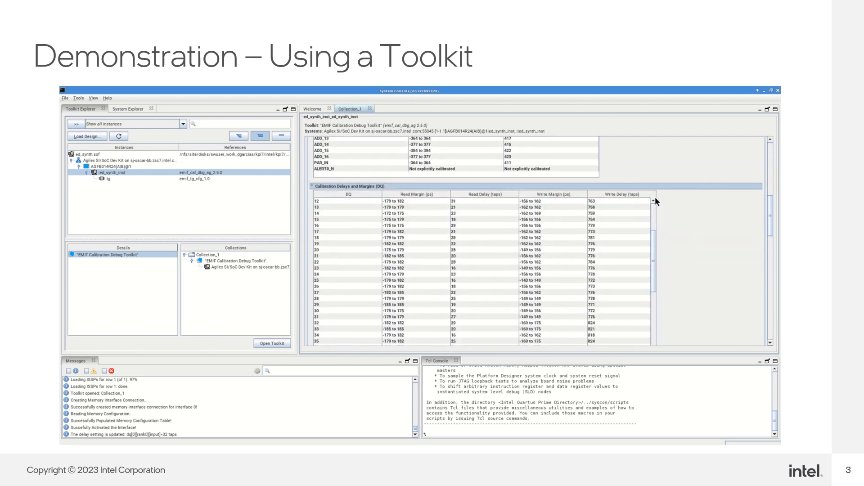
pyautogui.scroll(-3)
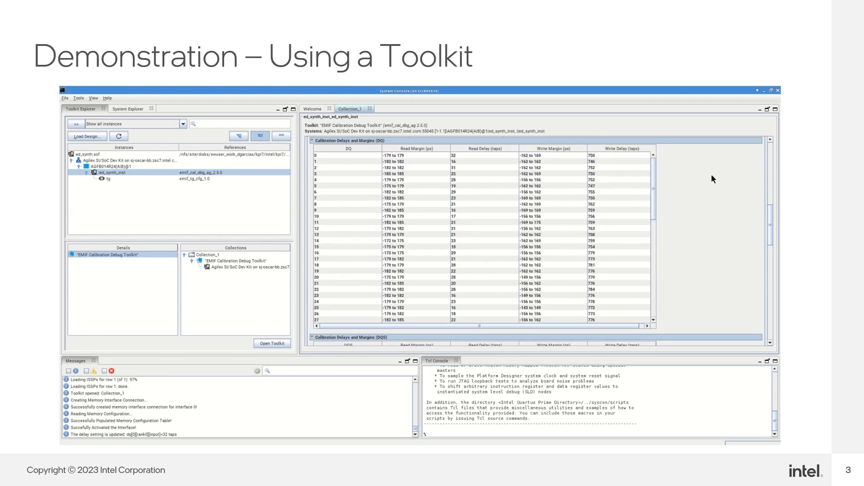
pyautogui.moveTo(710, 177)
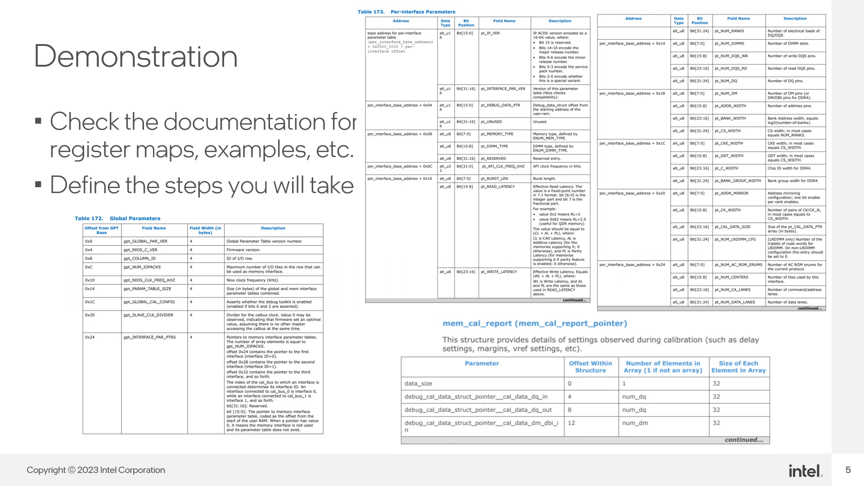
# Step: Advance to slide 6 showing the master_0 Tcl Console commands
pyautogui.press('right')
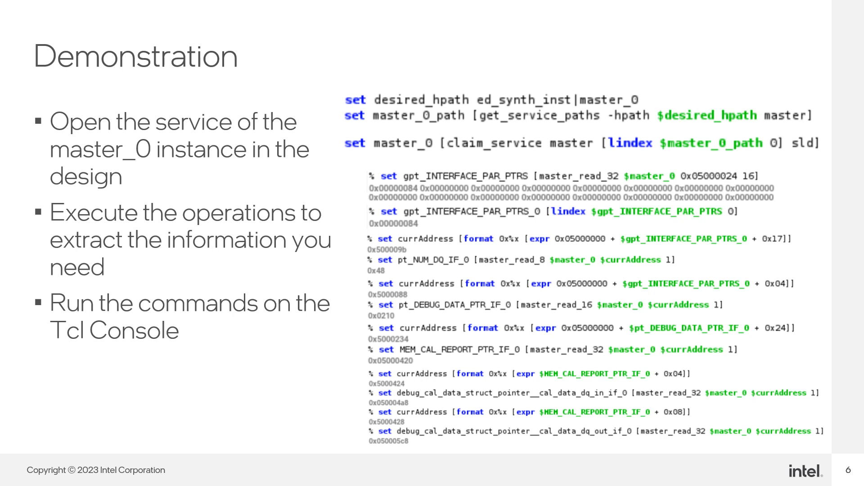
# Step: Advance to slide 7 with the DQ In/Out data table loop
pyautogui.press('Right')
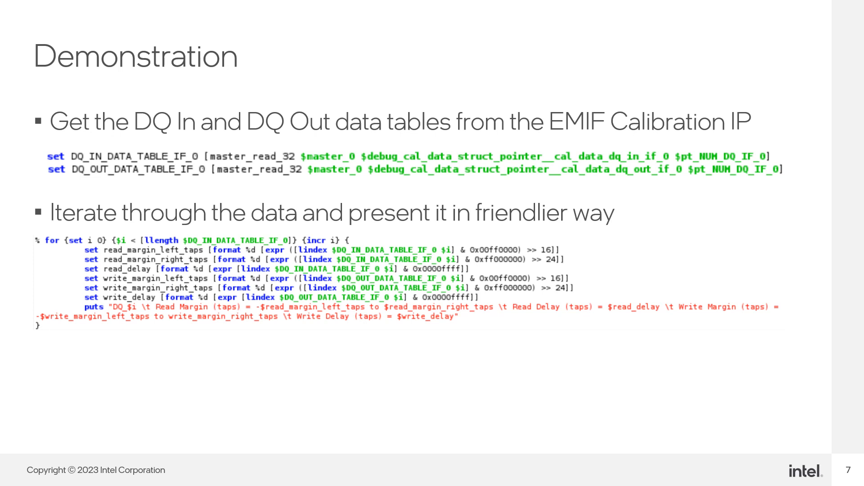
# Step: Advance to slide 8 and reveal the Execute Script dialog choosing my_script.tcl
pyautogui.press('Right')
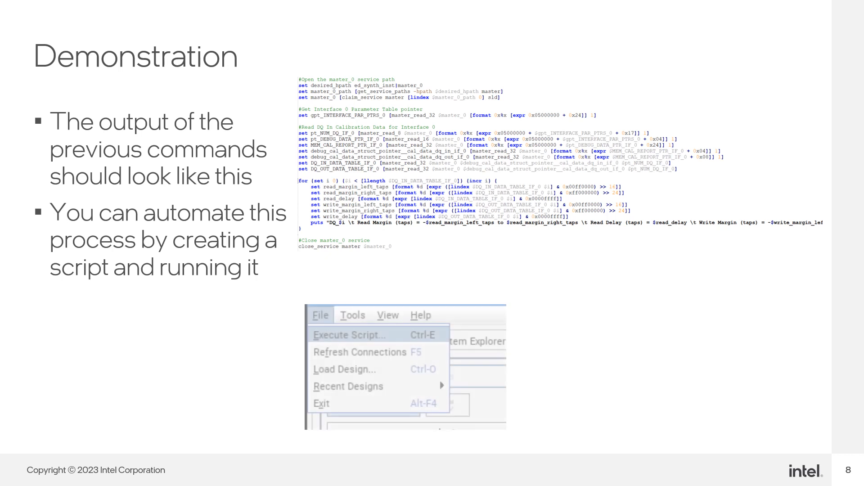
pyautogui.click(348, 335)
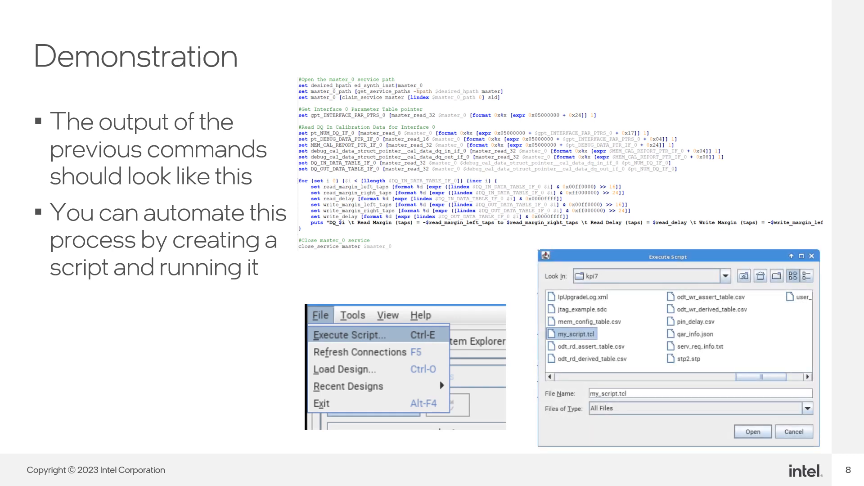